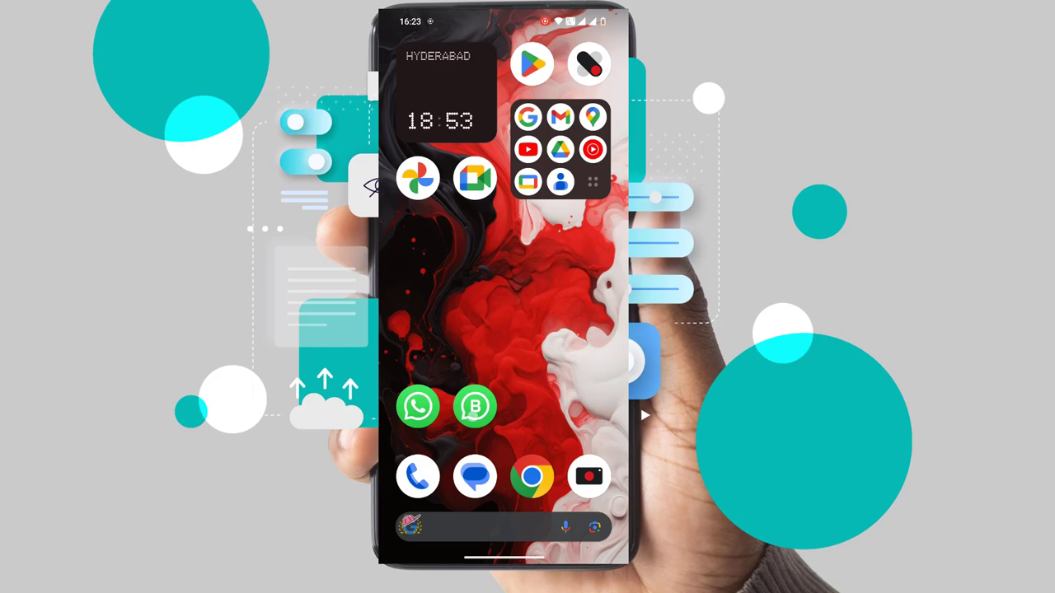
# Leave WhatsApp Business, open regular WhatsApp, and go to its settings
pyautogui.click(474, 407)
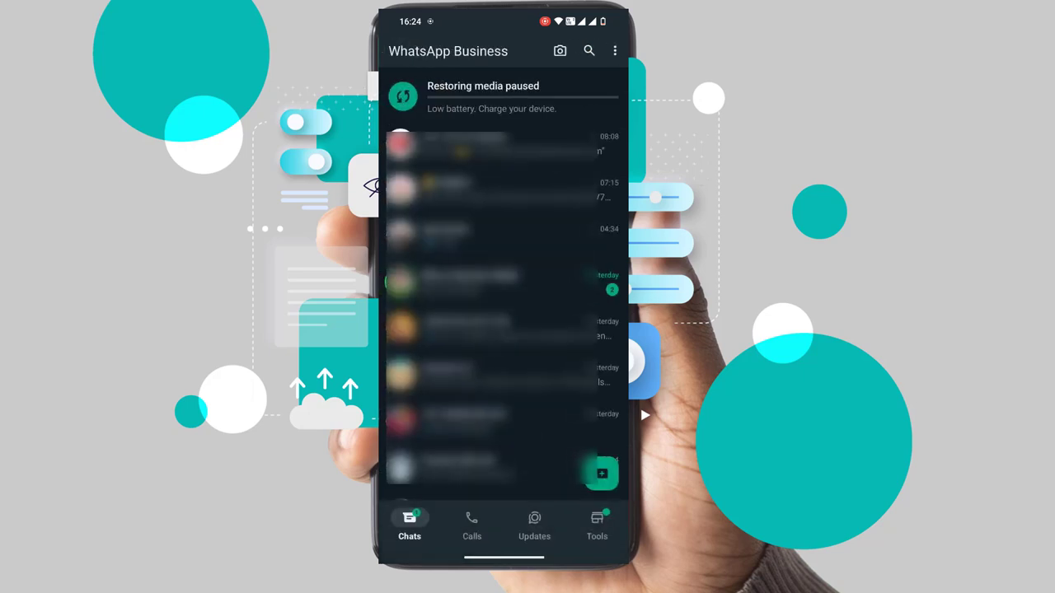
pyautogui.press('home')
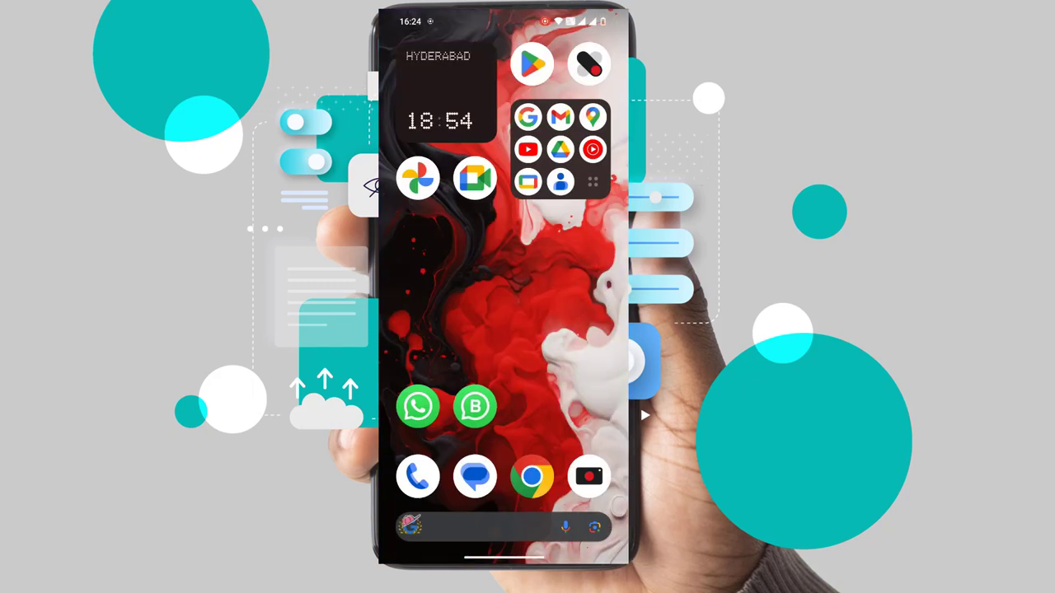
pyautogui.click(418, 406)
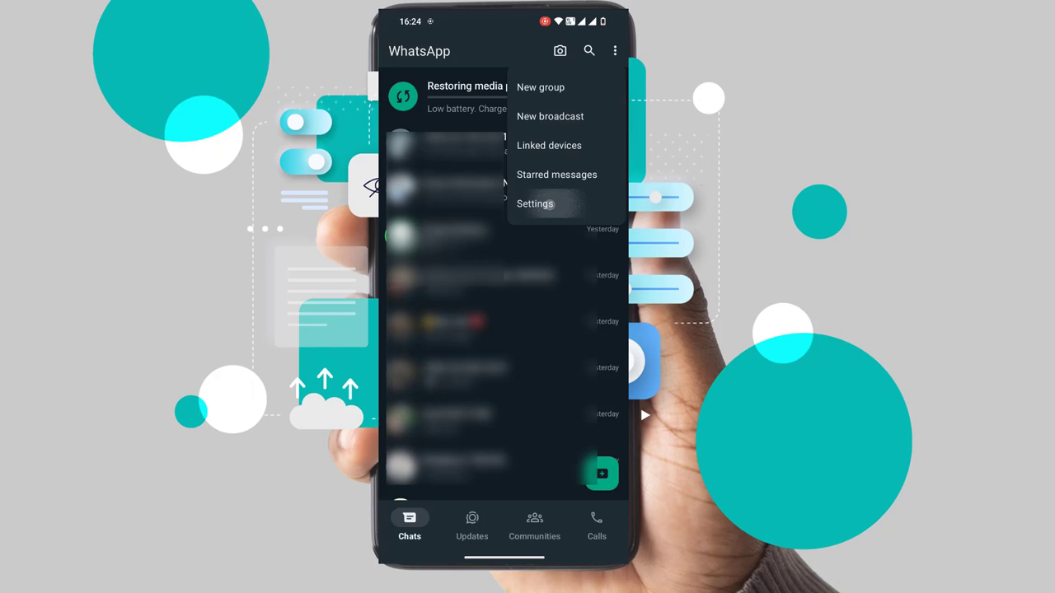
pyautogui.click(534, 203)
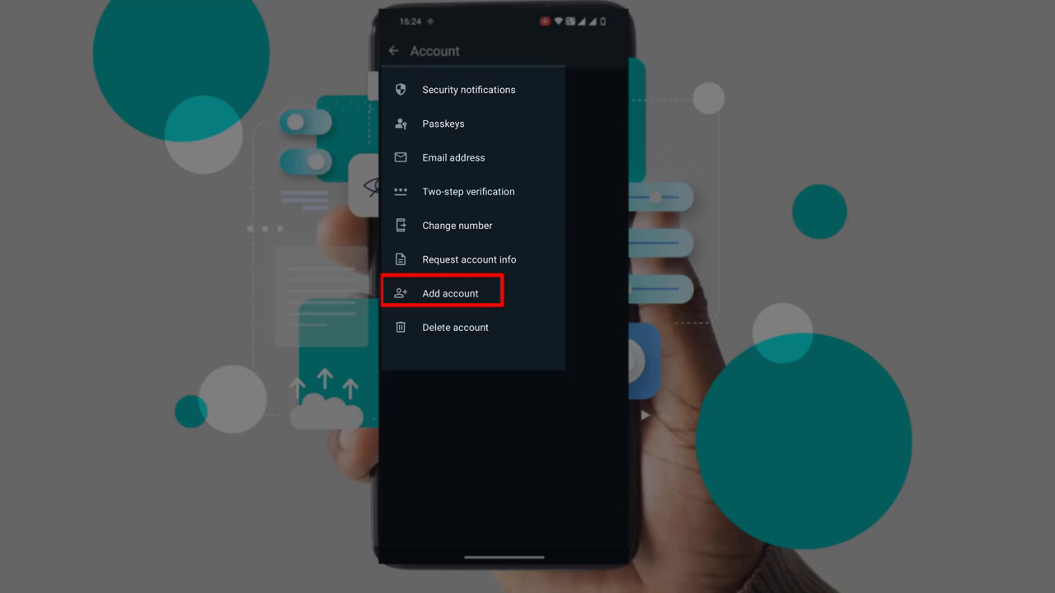
# Choose Add account in Account settings to begin registering a new number
pyautogui.click(450, 293)
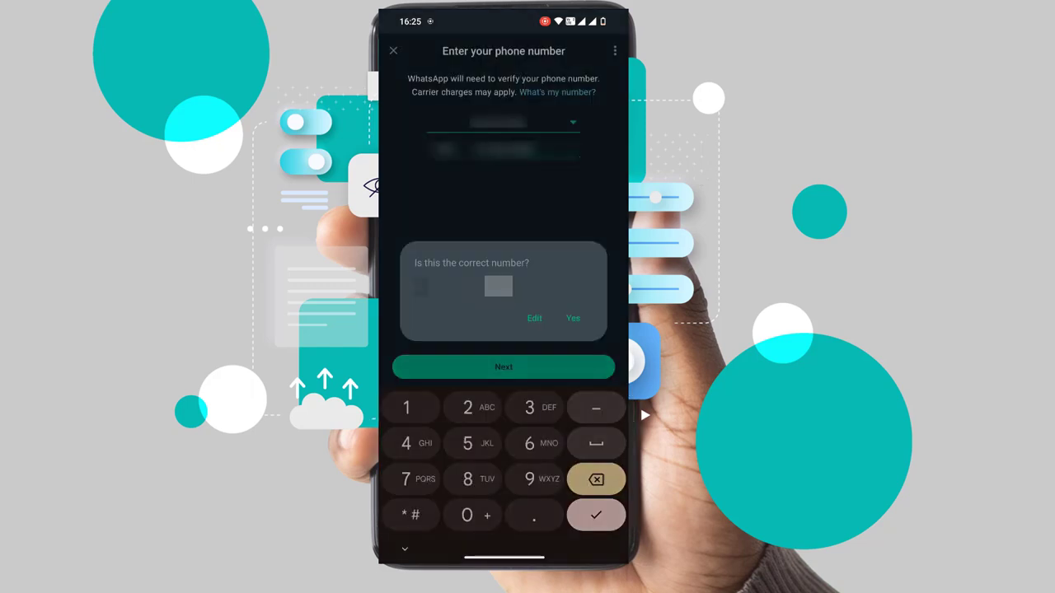
# Confirm the new number, answer the call-log permission prompt, and skip backup restore
pyautogui.click(572, 318)
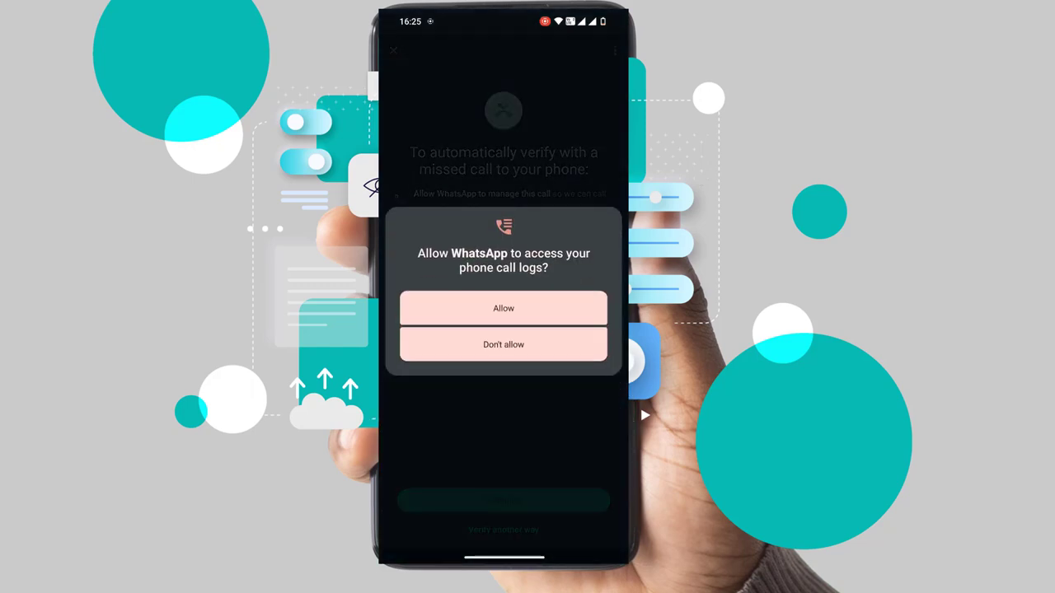
pyautogui.click(503, 308)
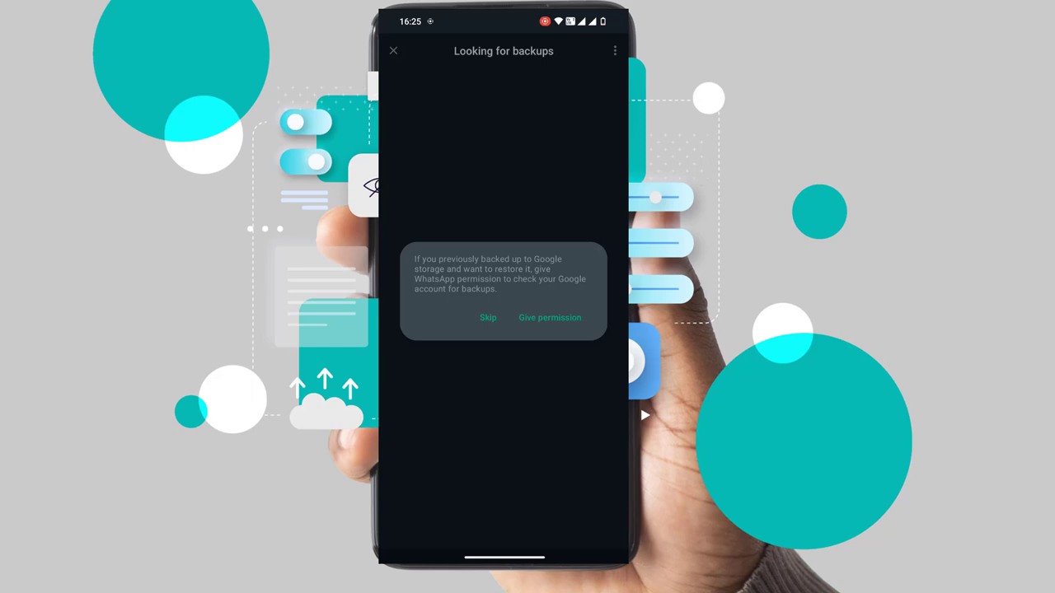
pyautogui.click(549, 318)
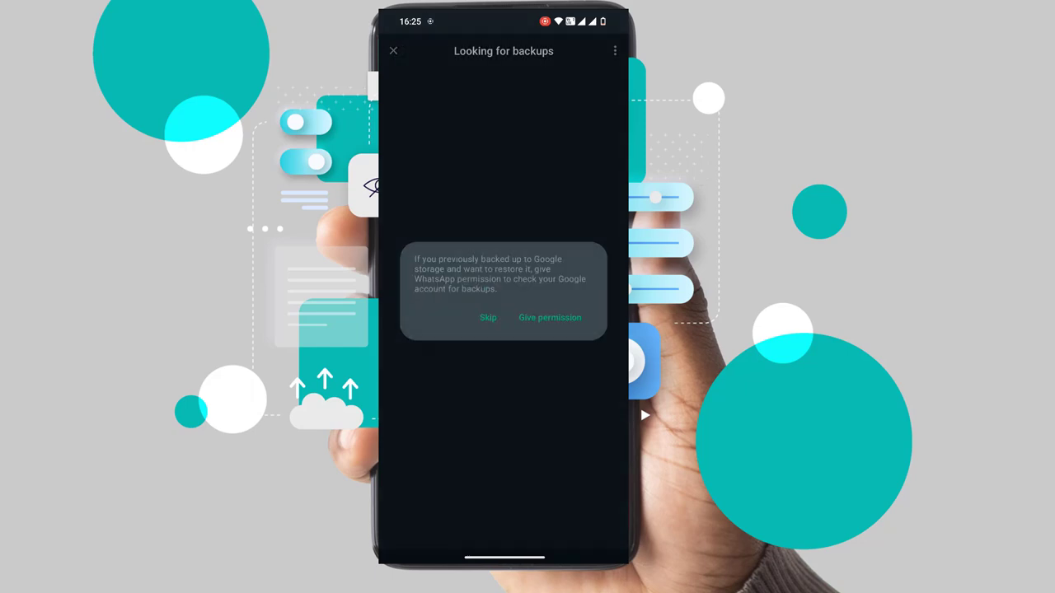
pyautogui.click(487, 317)
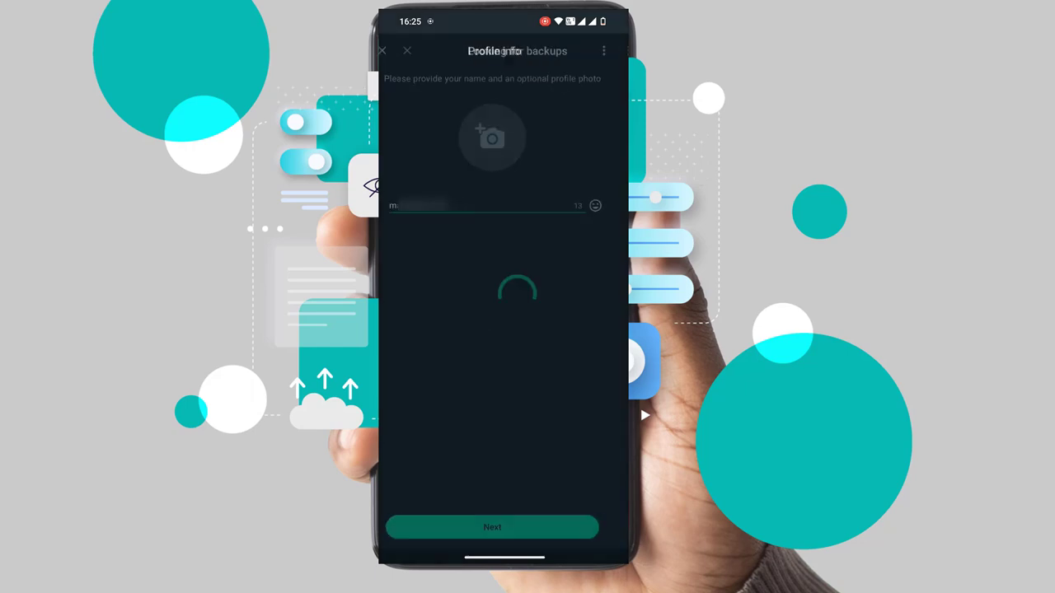
# Enter EasyRoboTech_Official as the profile name and submit it
pyautogui.click(495, 205)
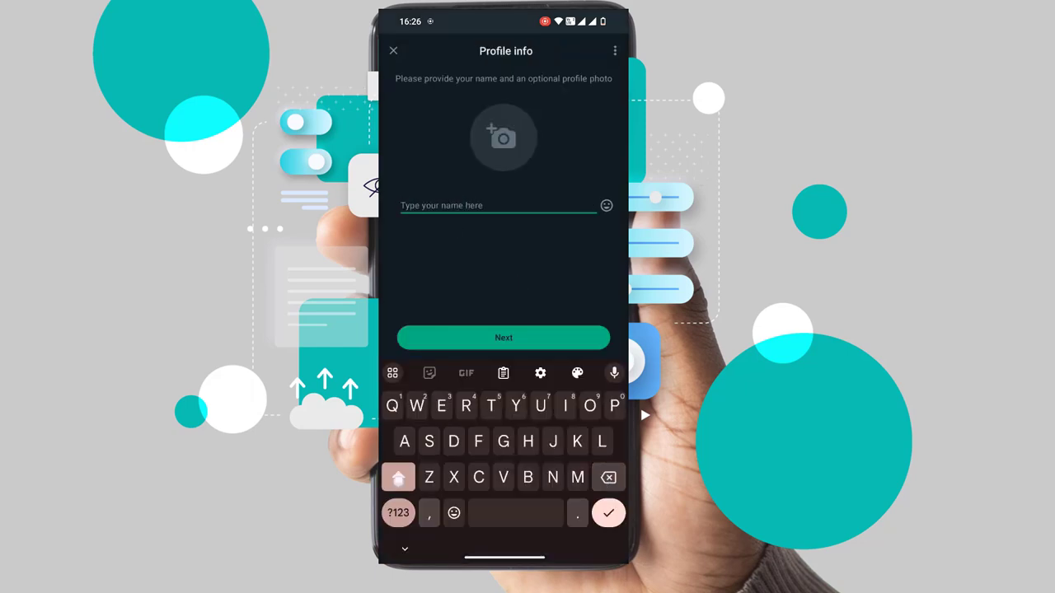
pyautogui.click(398, 477)
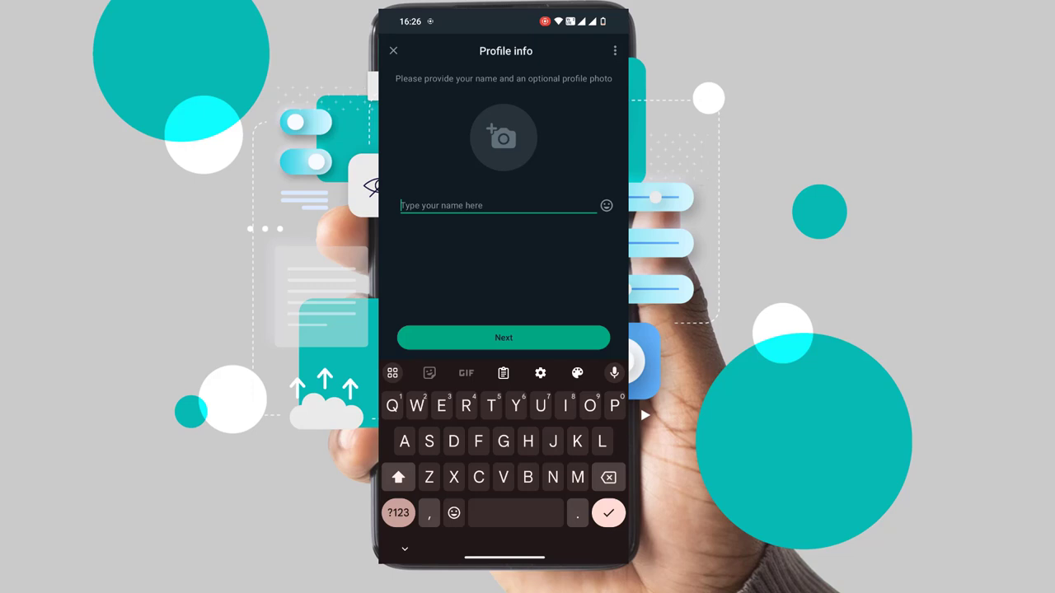
pyautogui.write('Easy-')
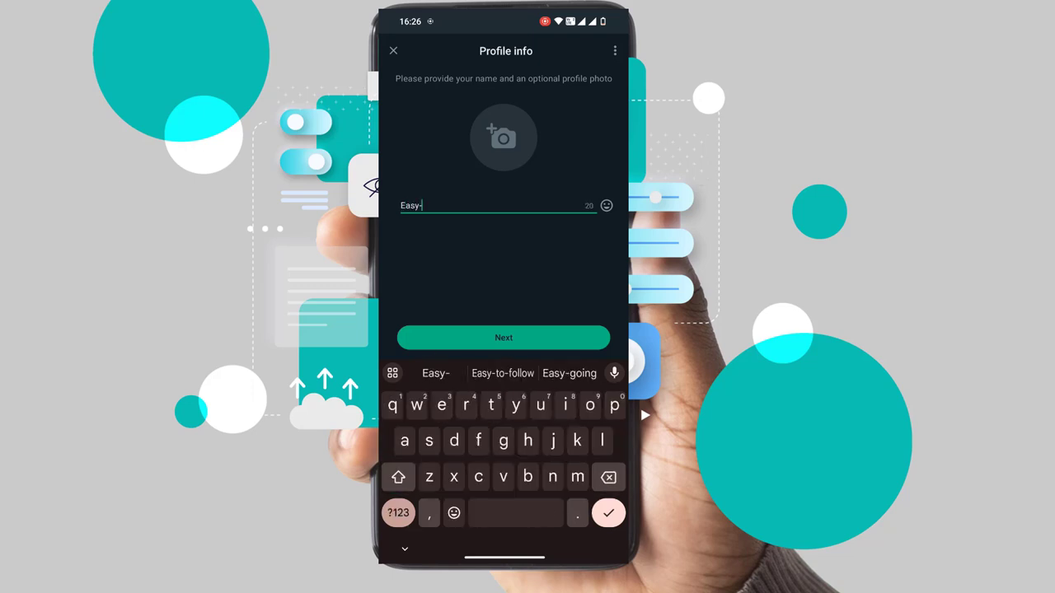
pyautogui.write('Robotech_Official')
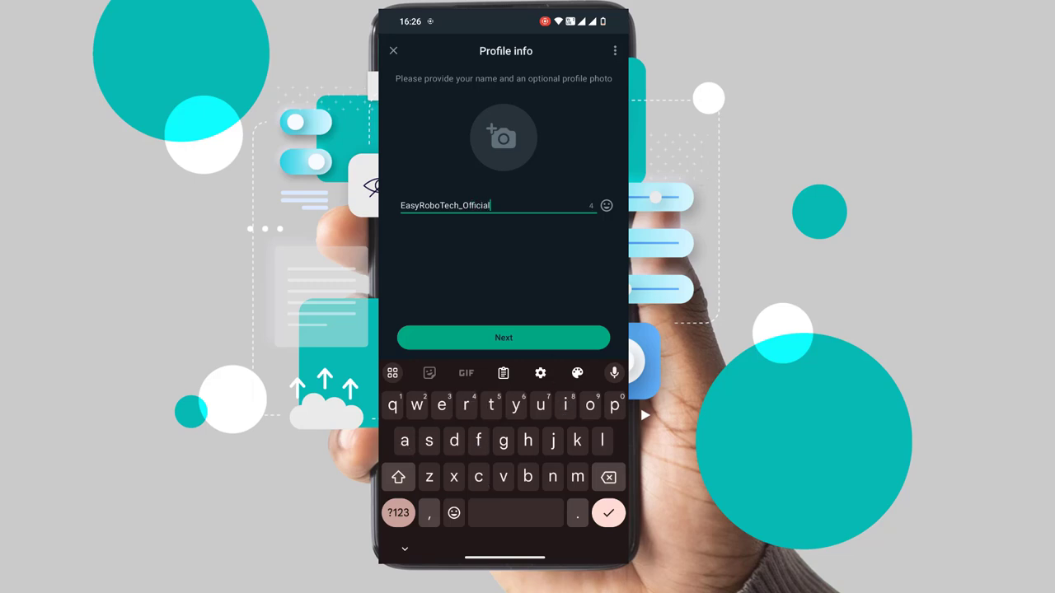
pyautogui.click(504, 337)
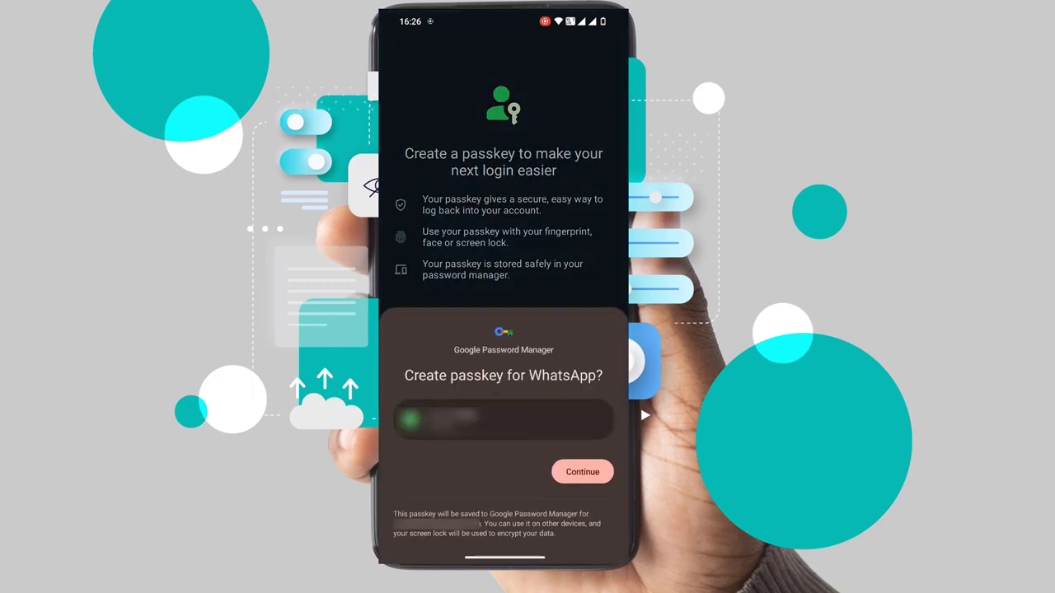
# Accept the passkey prompt and search new-chat contacts for 8688
pyautogui.click(582, 472)
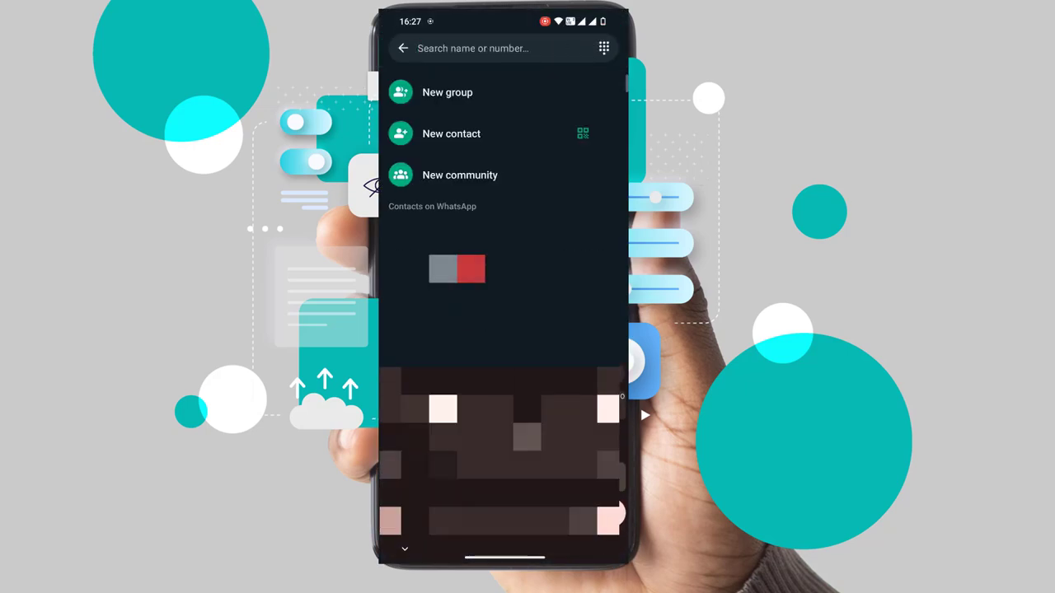
pyautogui.write('8')
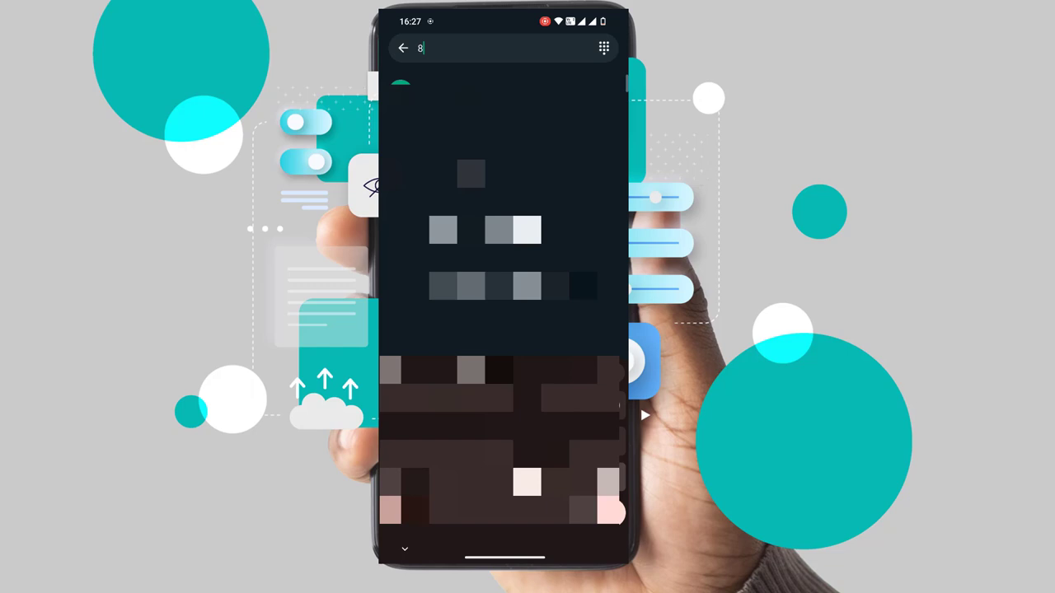
pyautogui.write('688')
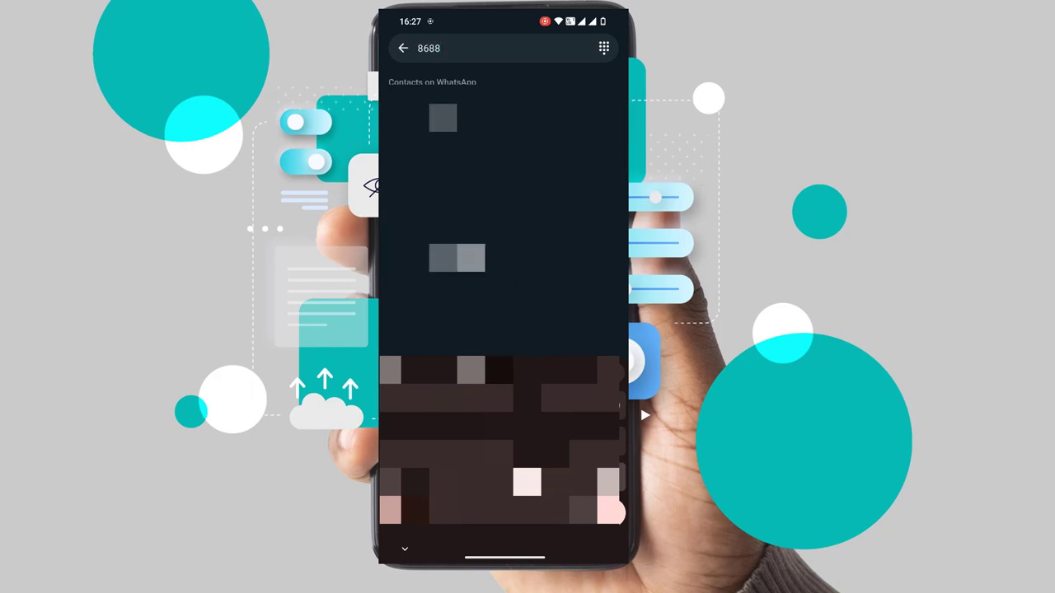